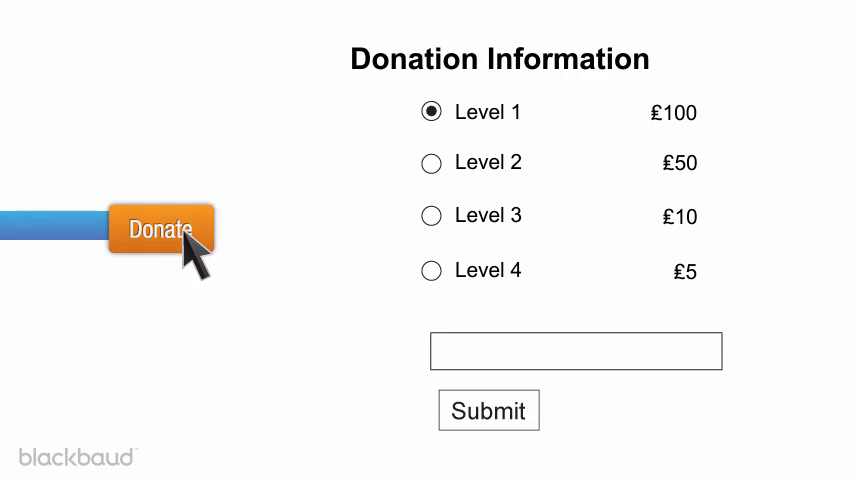
# Show the styled donation form with Humanitarian £1,000.00 through Sustaining Member £50.00 levels
pyautogui.click(160, 231)
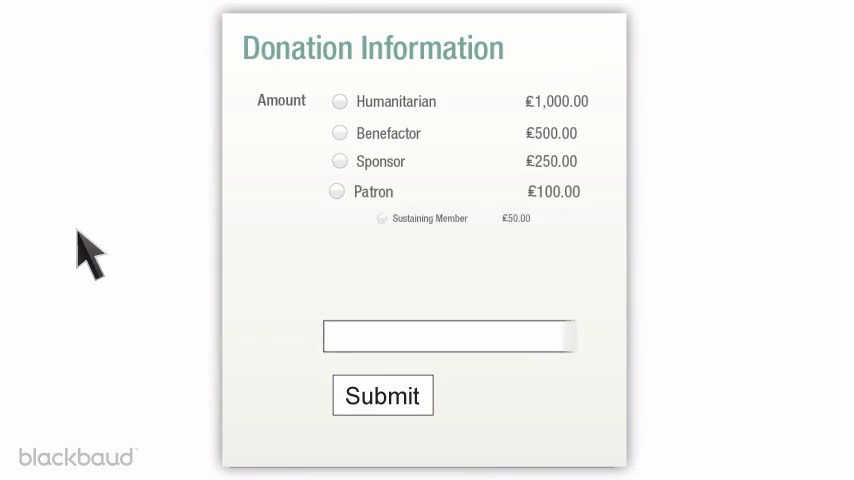